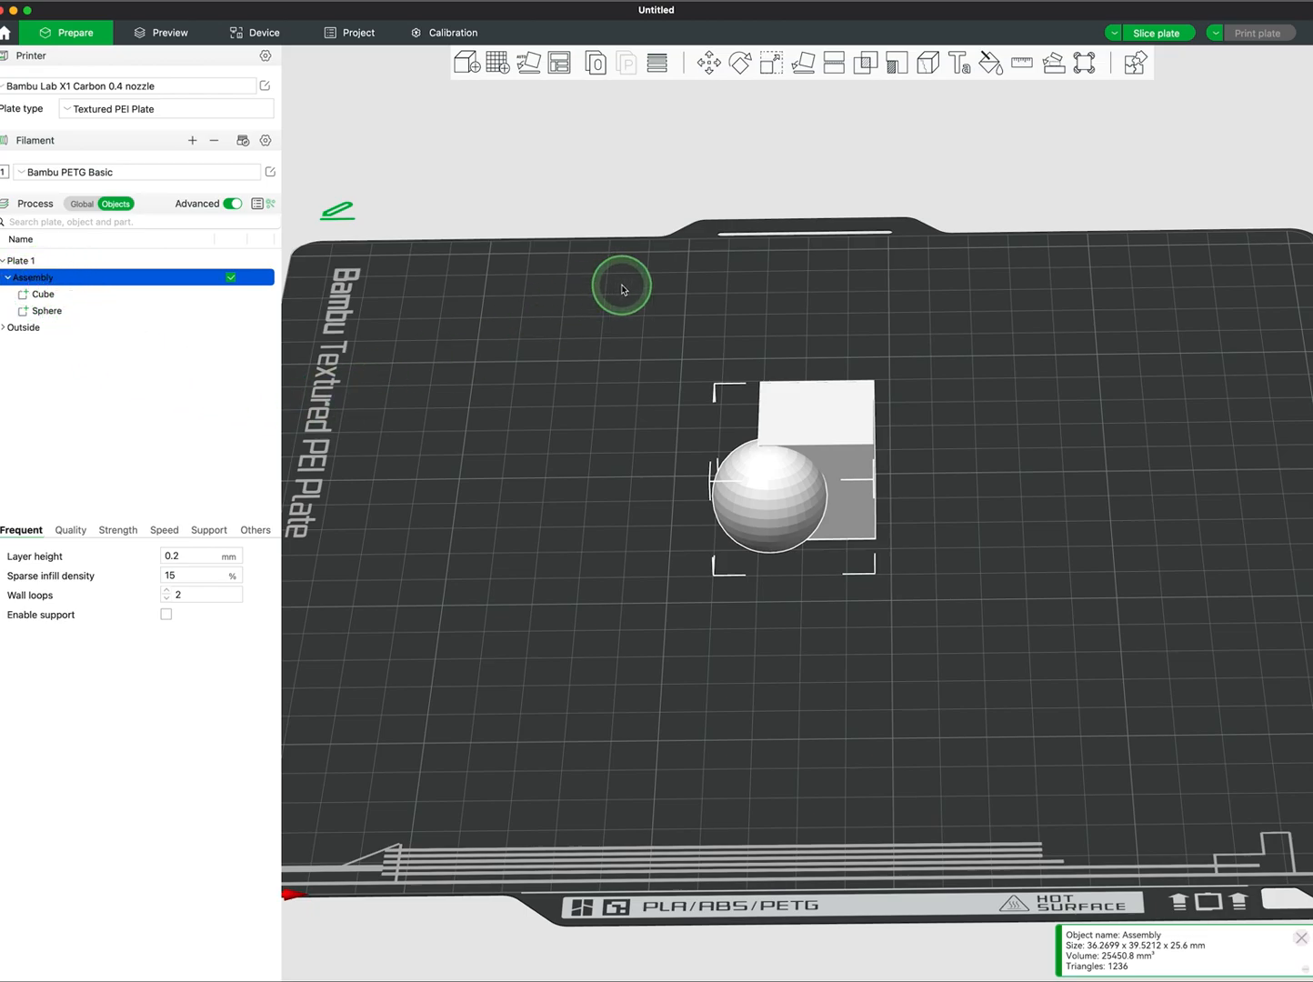
{"action": "mouse_move", "coordinate": [865, 63]}
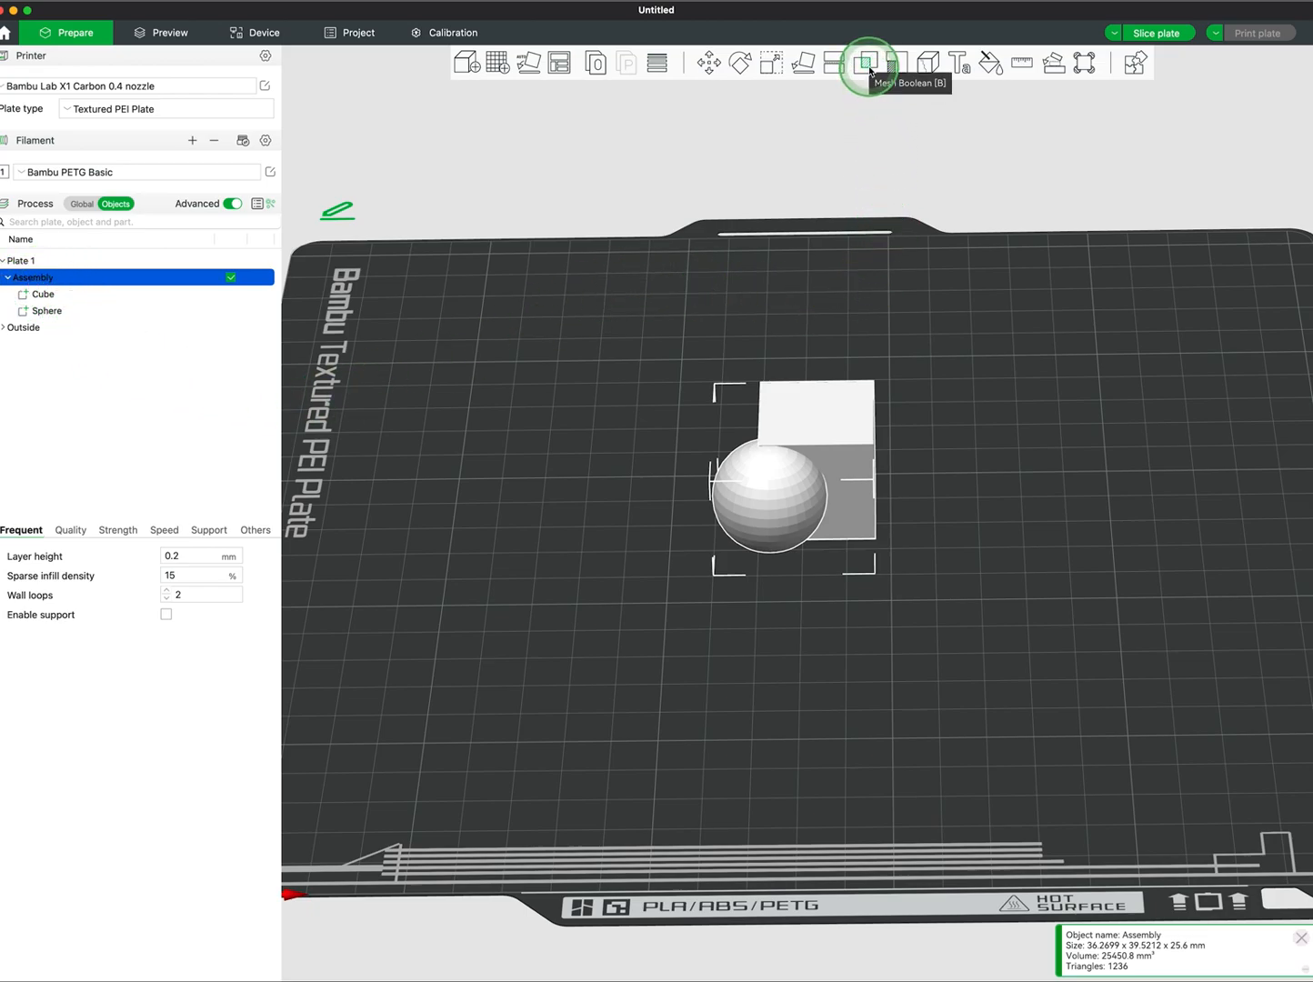
Start the Mesh Boolean tool on the assembly with the cube as Part 1
{"action": "left_click", "coordinate": [860, 63]}
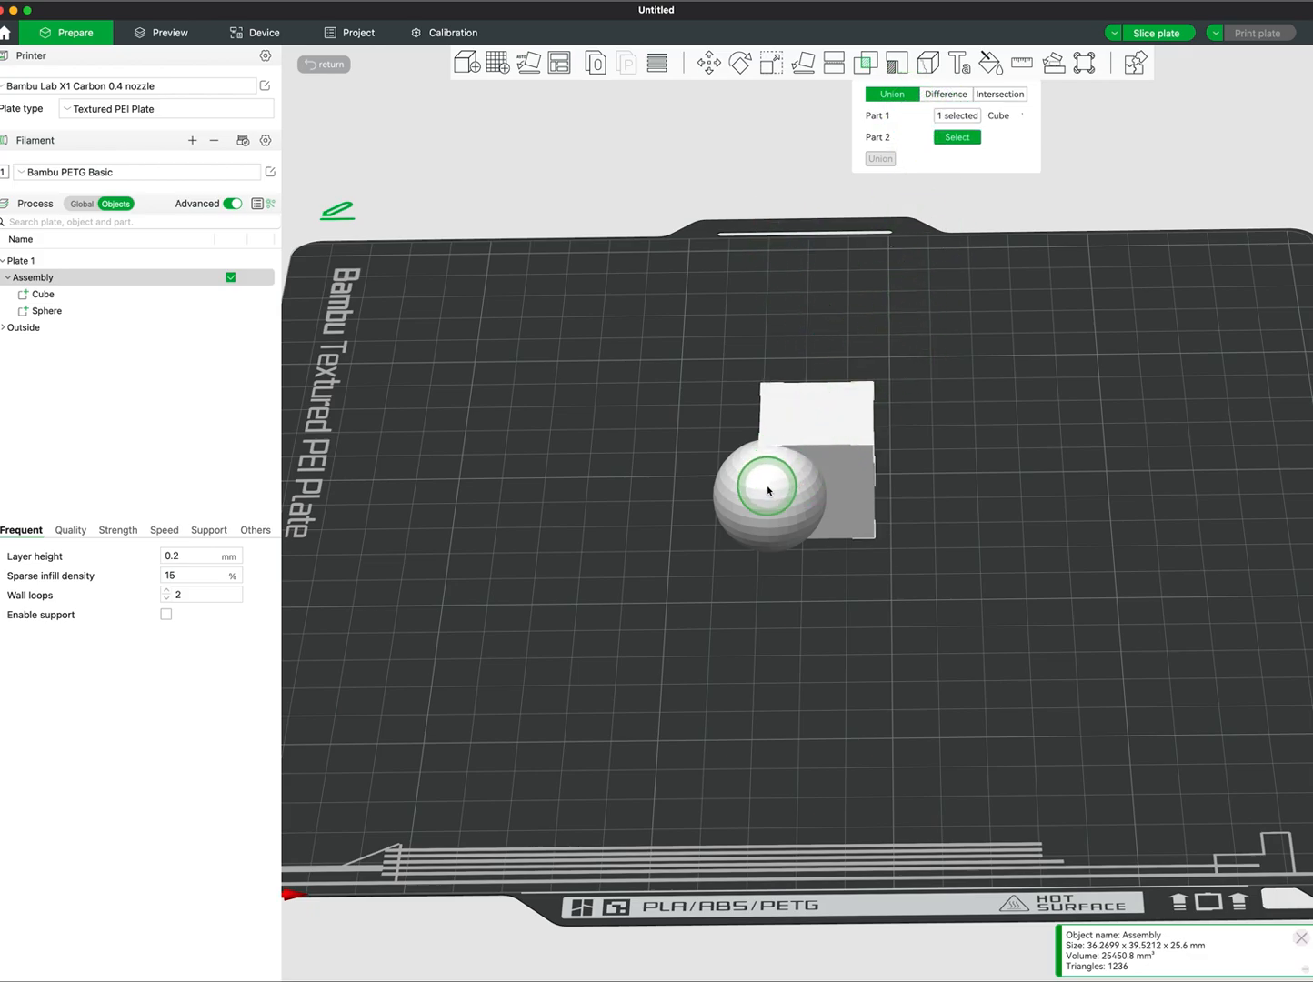
Subtract the sphere from the cube with Delete input on, then undo to restore both
{"action": "left_click", "coordinate": [945, 94]}
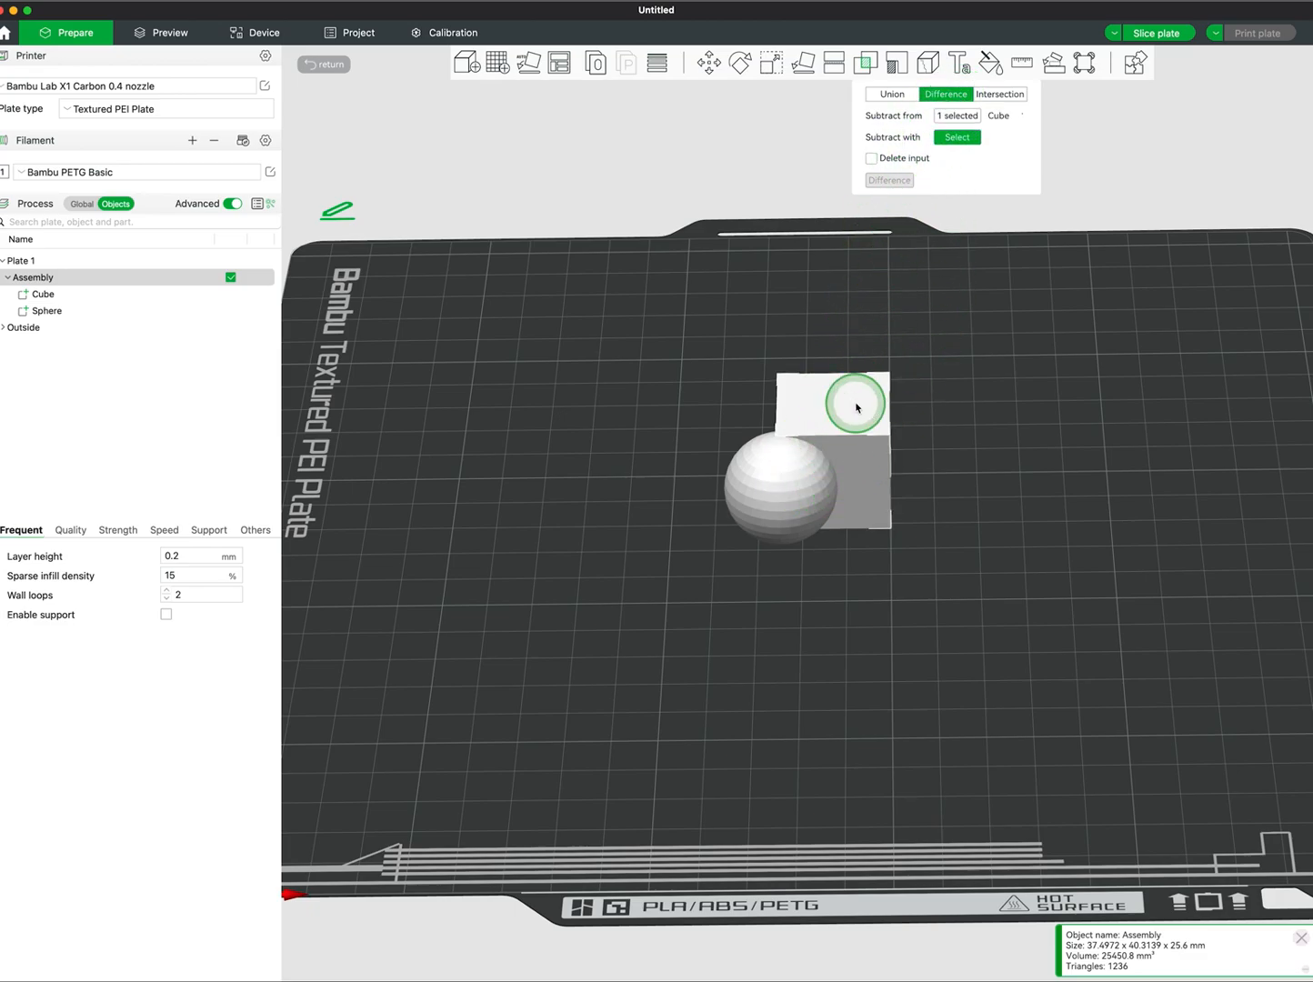
{"action": "left_click", "coordinate": [778, 487]}
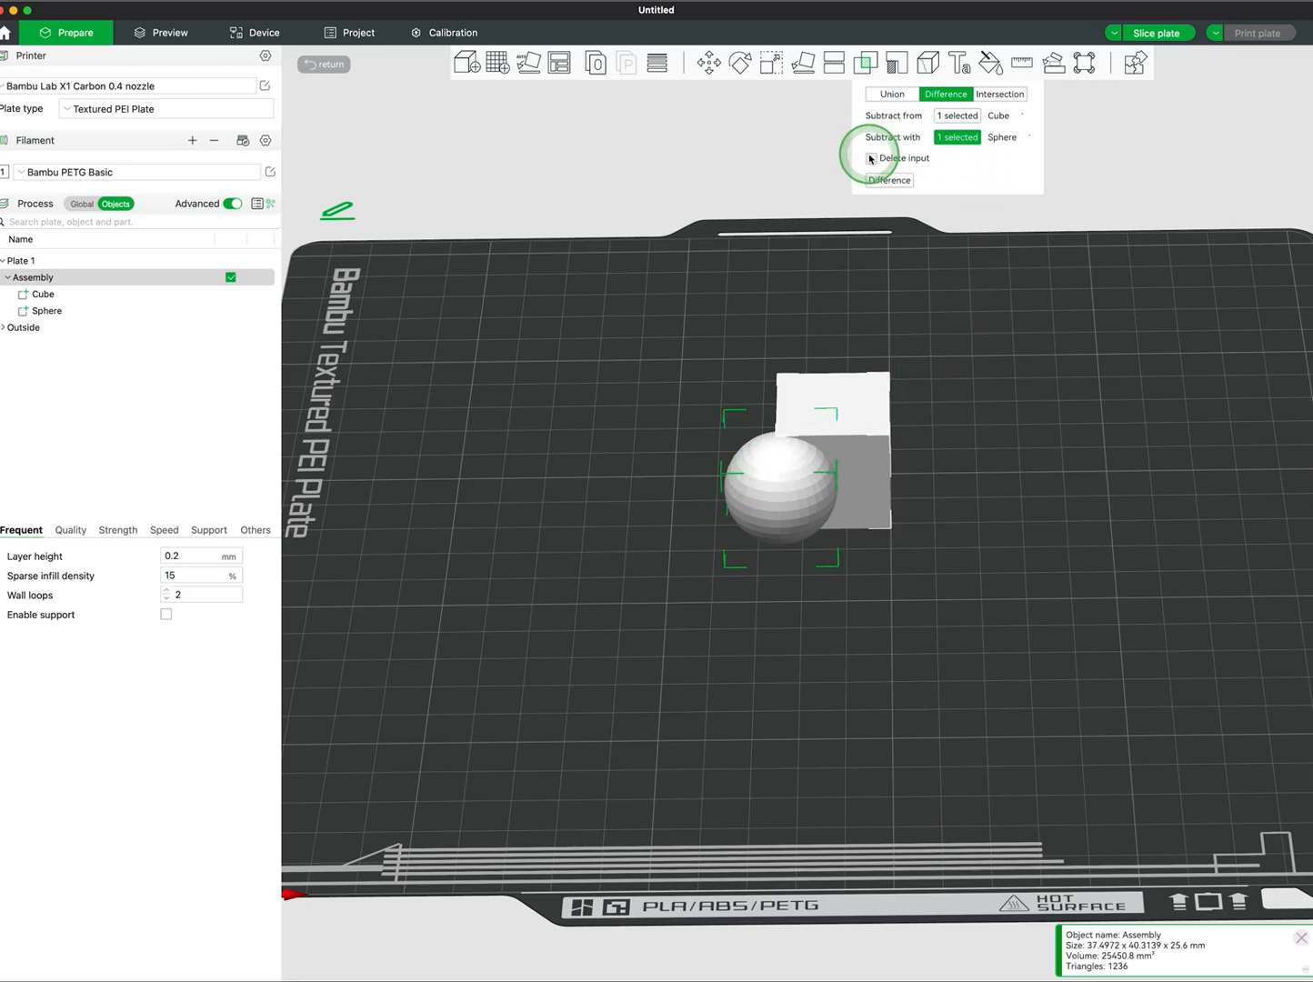
{"action": "left_click", "coordinate": [870, 159]}
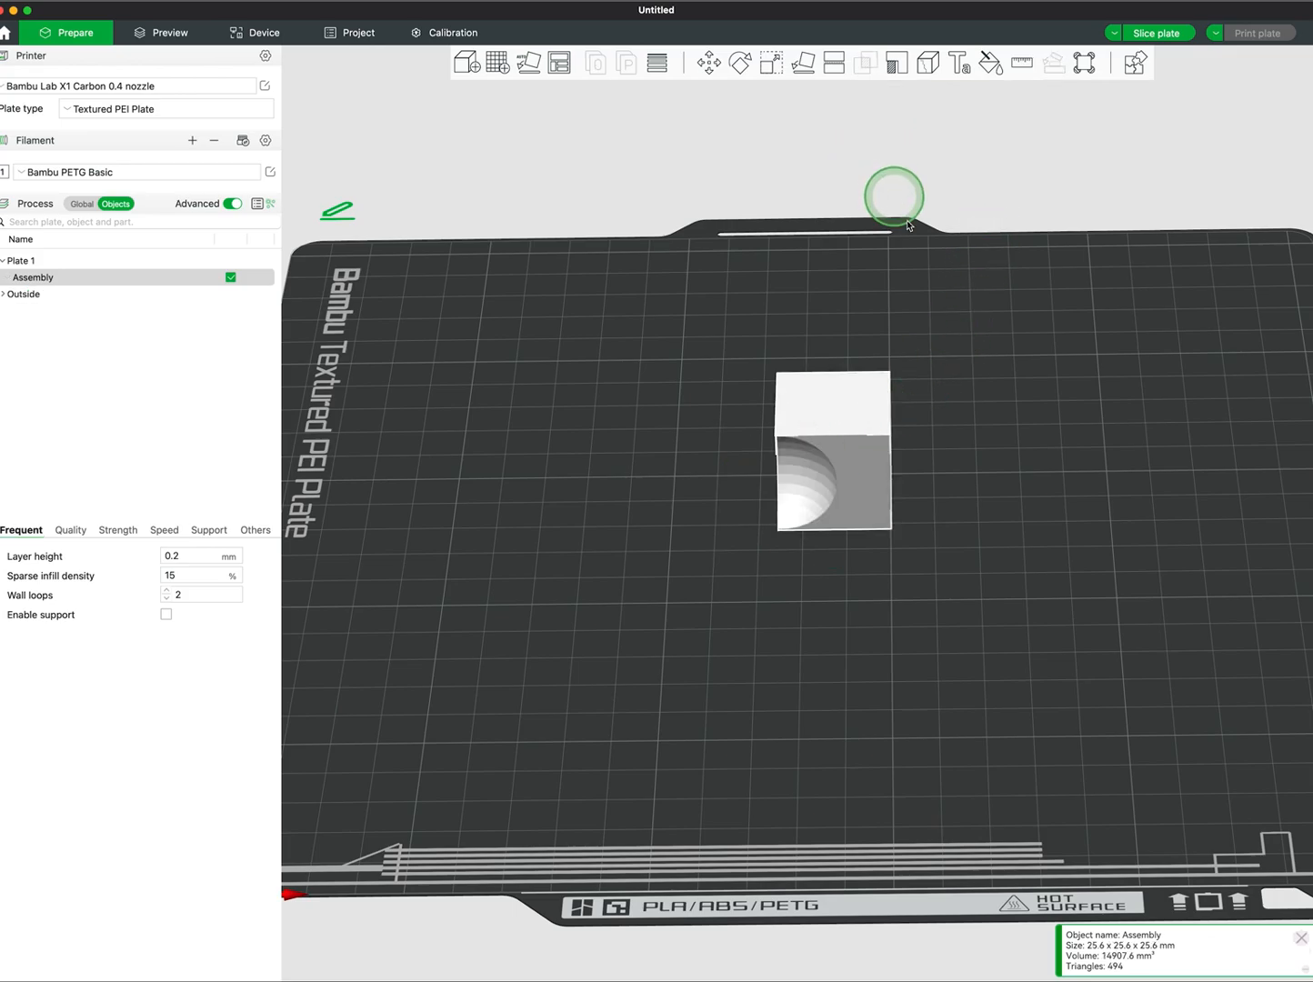
{"action": "left_click", "coordinate": [860, 64]}
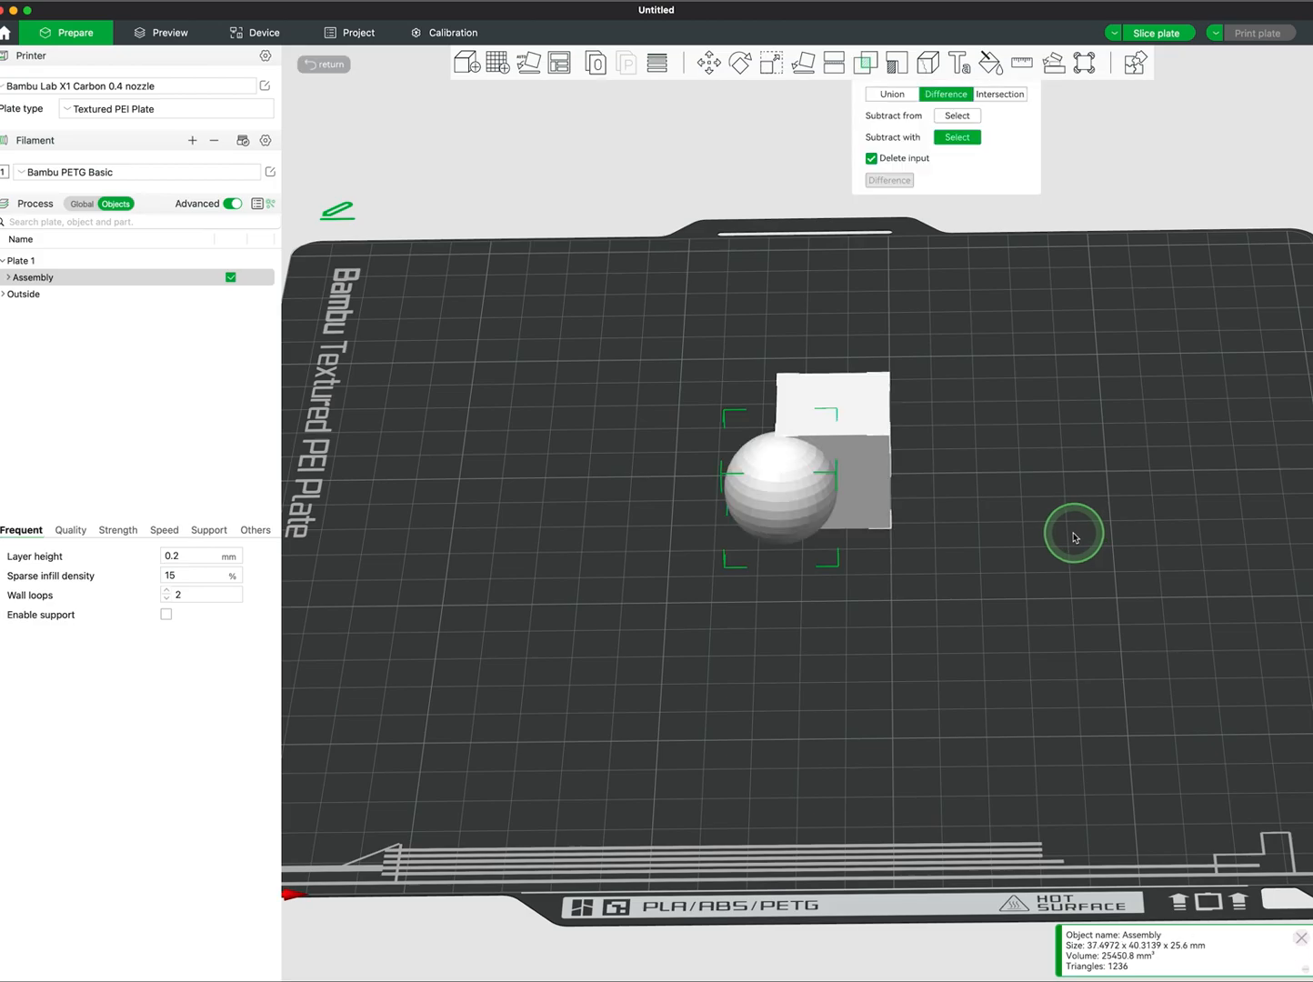
Intersect the cube and sphere, keeping only their overlapping rounded piece
{"action": "left_click", "coordinate": [999, 94]}
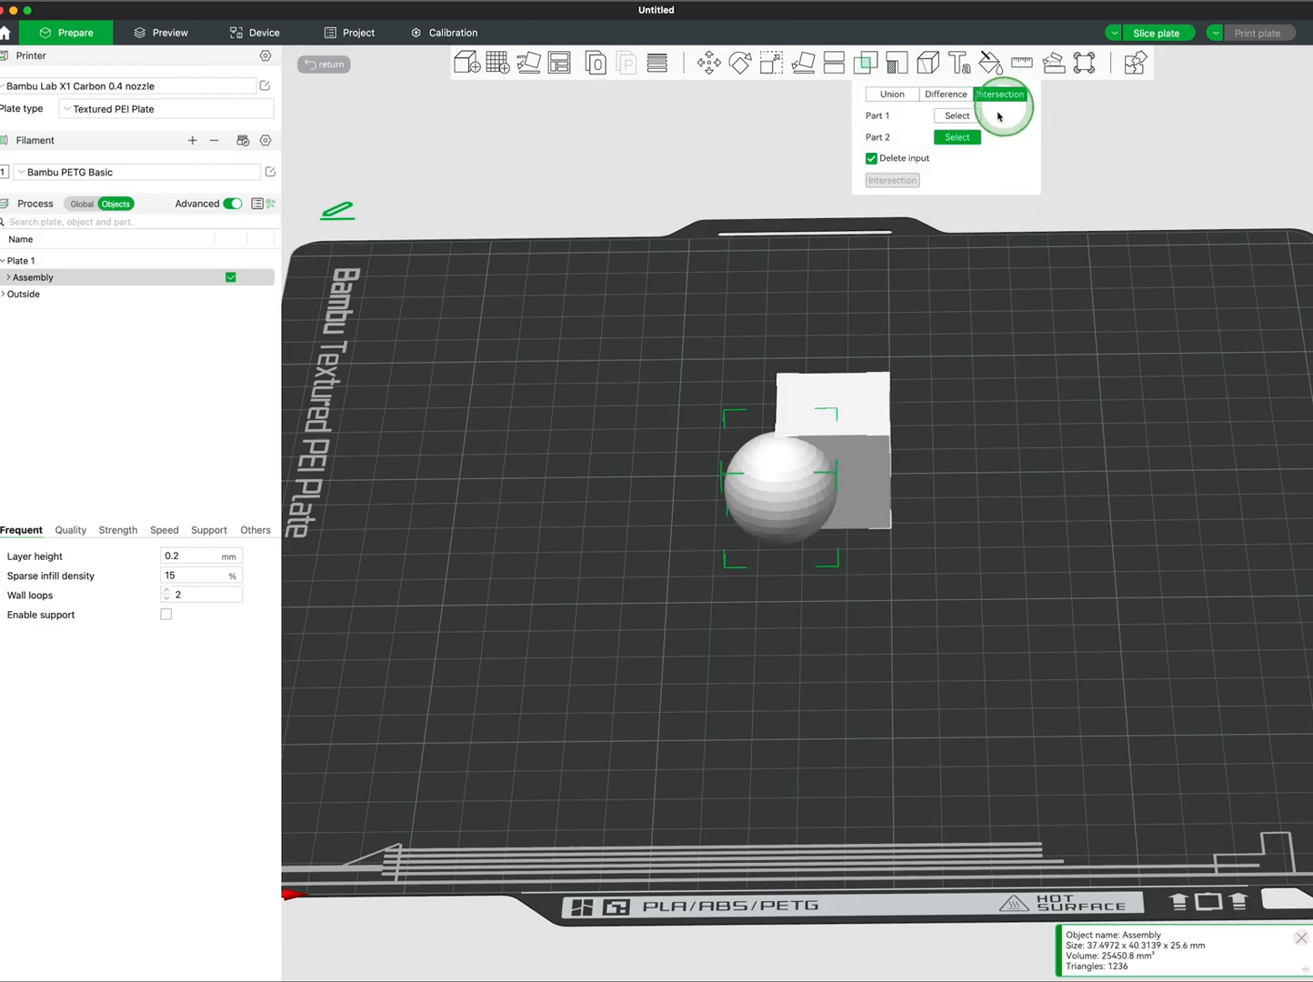
{"action": "left_click", "coordinate": [855, 400]}
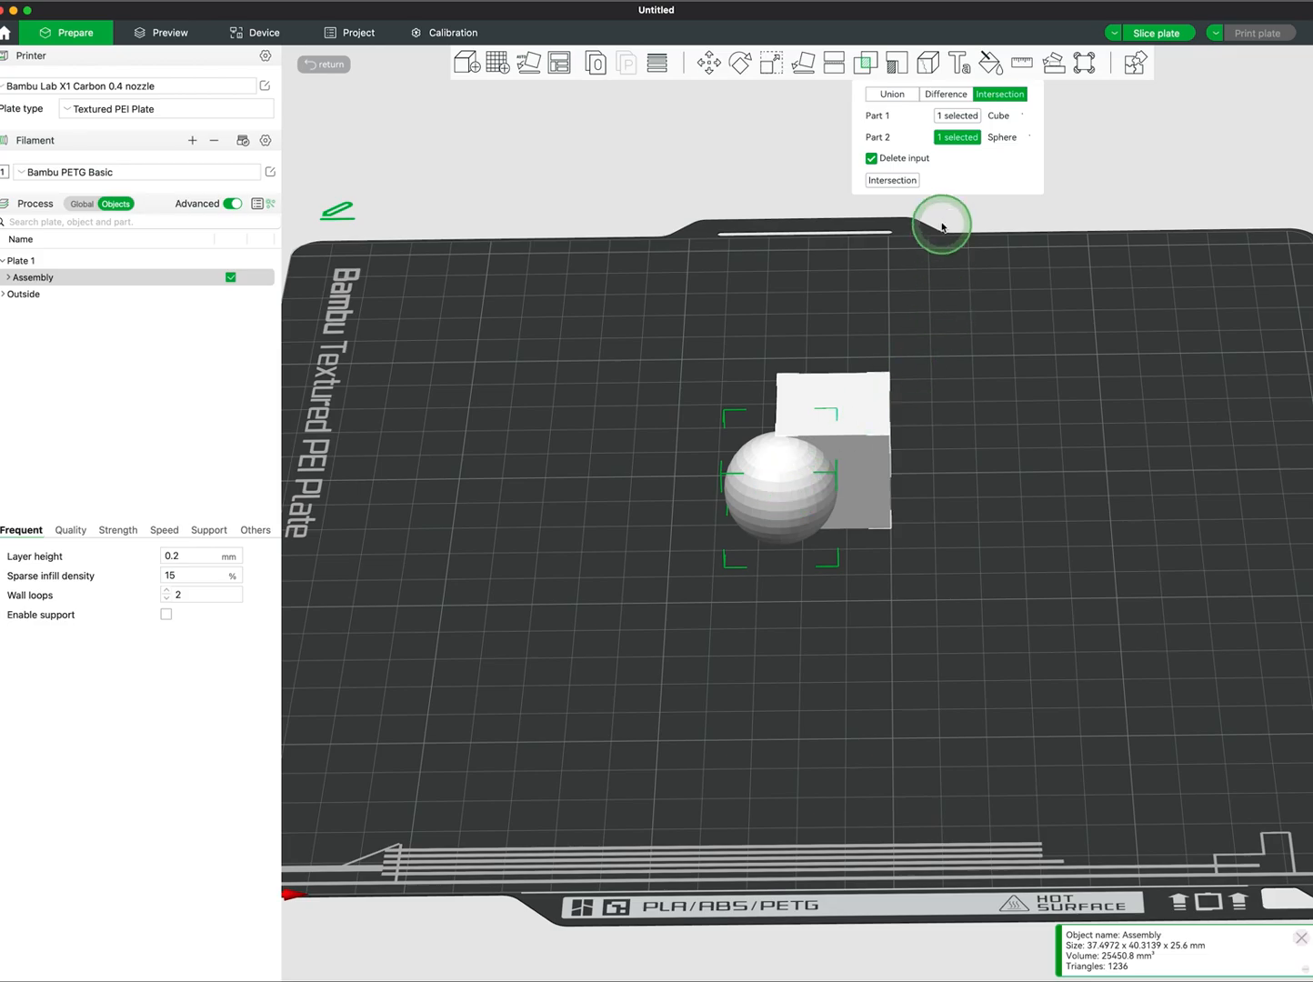
{"action": "left_click", "coordinate": [893, 180]}
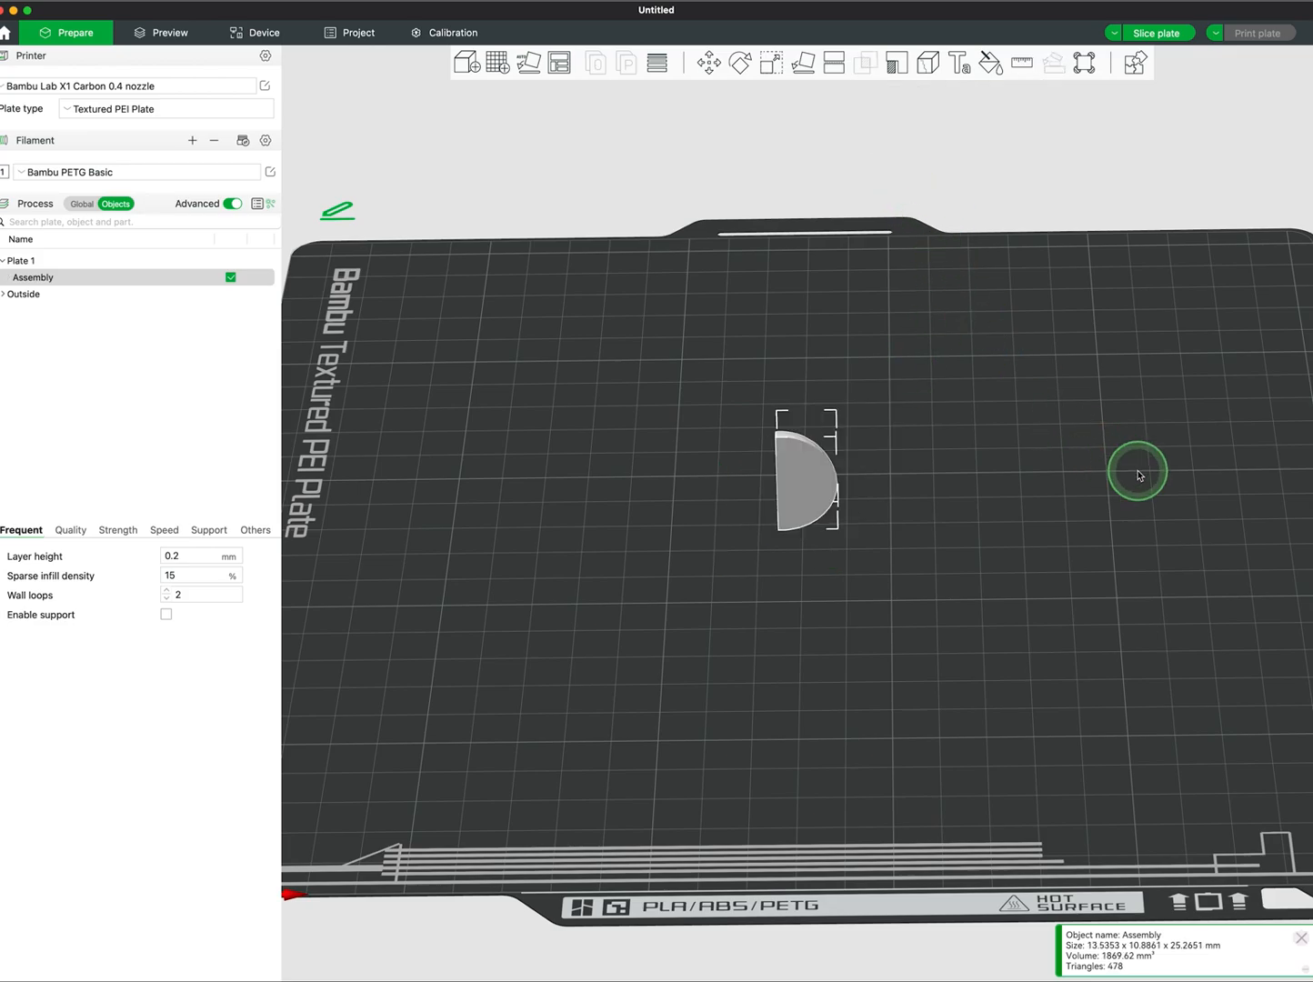